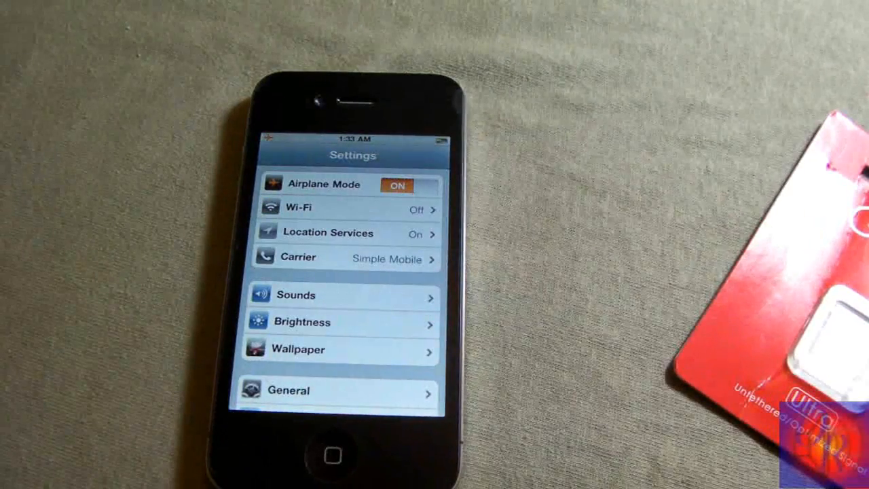
Step: Switch off the Airplane Mode toggle at the top of the Settings list
click(398, 185)
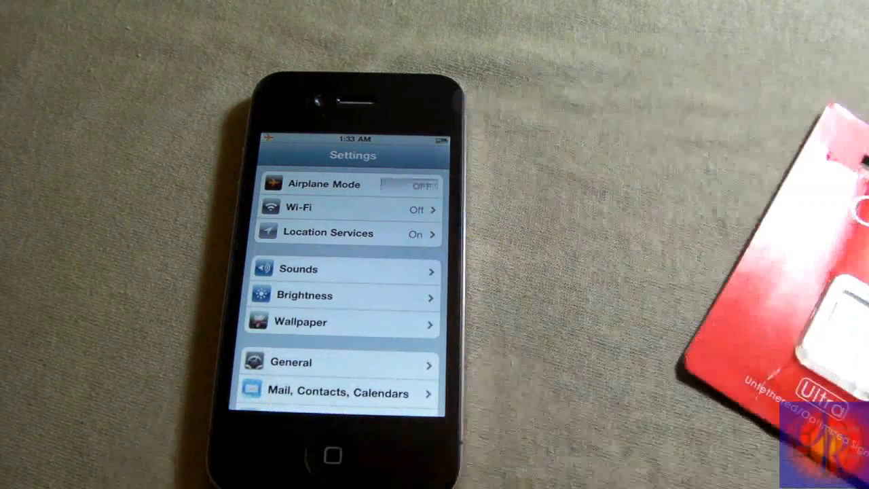